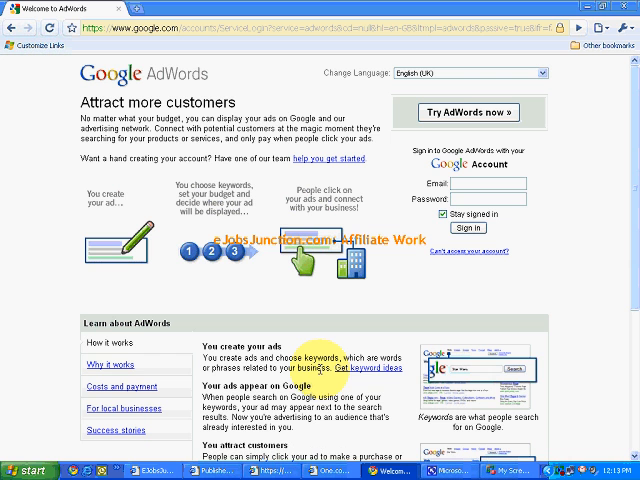
pyautogui.moveTo(178, 88)
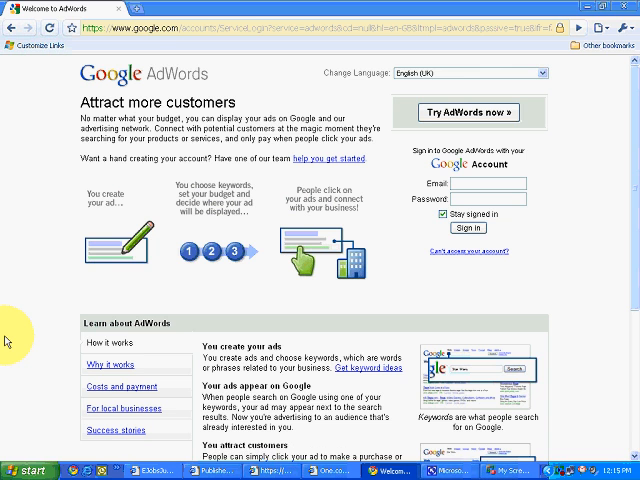
# Step: Review the tutorial notes with the dummy address, then start the AdWords sign-up from the welcome page
pyautogui.click(448, 470)
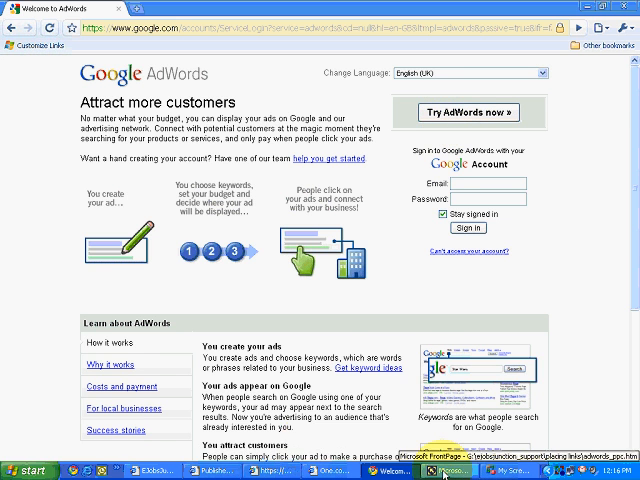
pyautogui.click(438, 468)
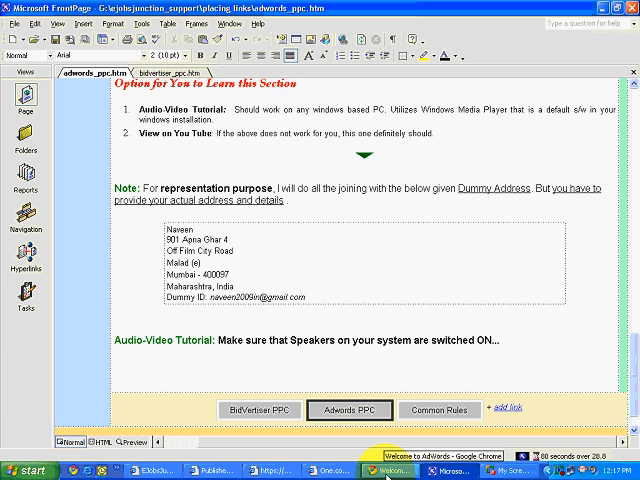
pyautogui.click(378, 470)
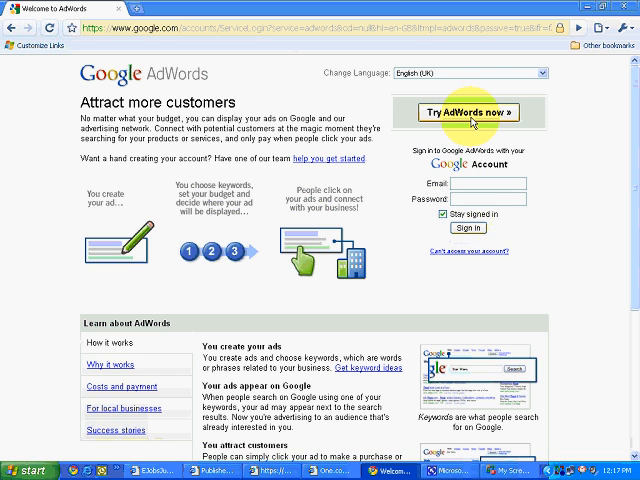
pyautogui.click(468, 112)
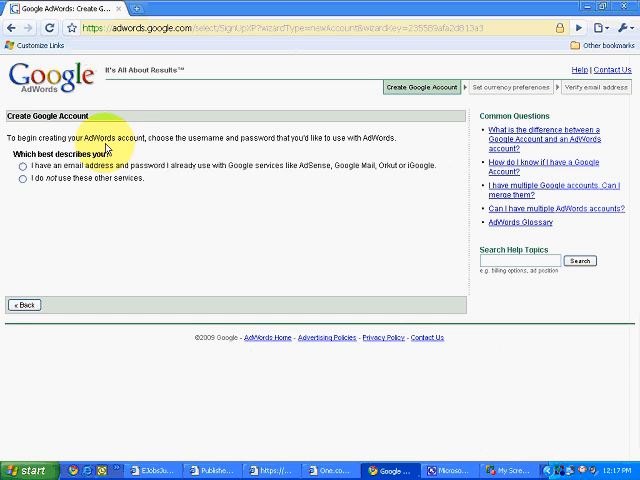
pyautogui.moveTo(196, 148)
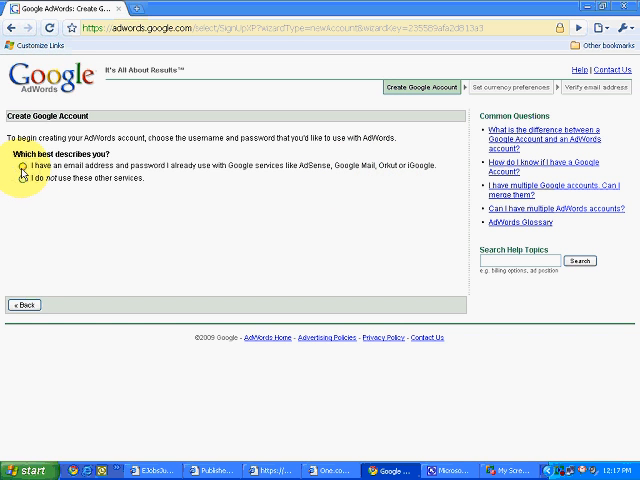
# Step: Choose to use the existing Google account and enter the email 'naveen2009in'
pyautogui.click(22, 168)
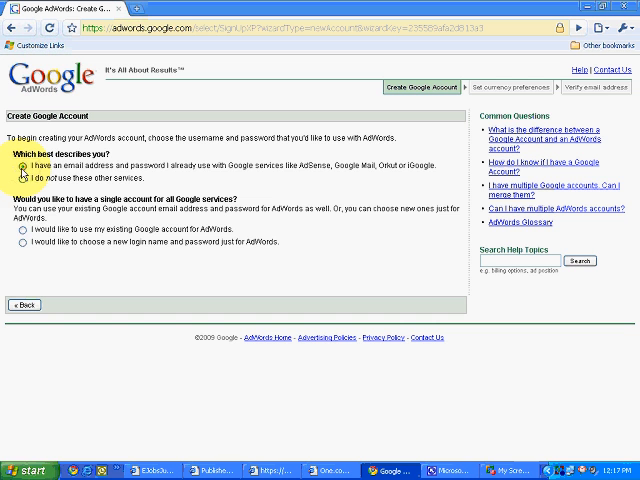
pyautogui.click(20, 168)
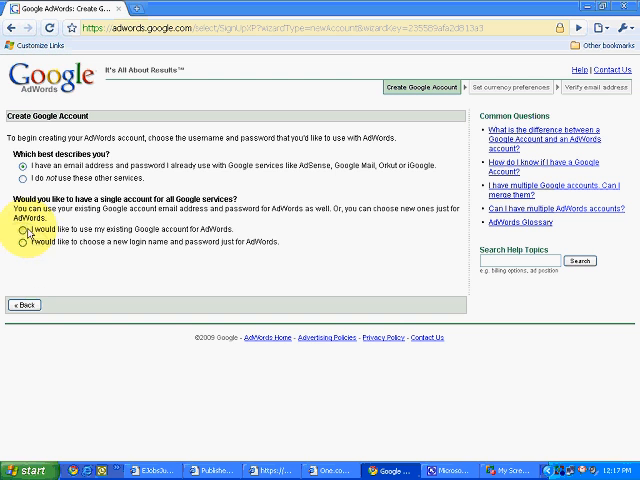
pyautogui.moveTo(148, 236)
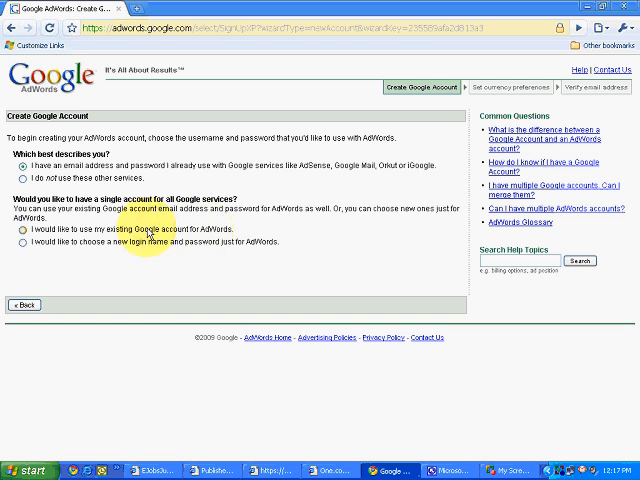
pyautogui.click(24, 228)
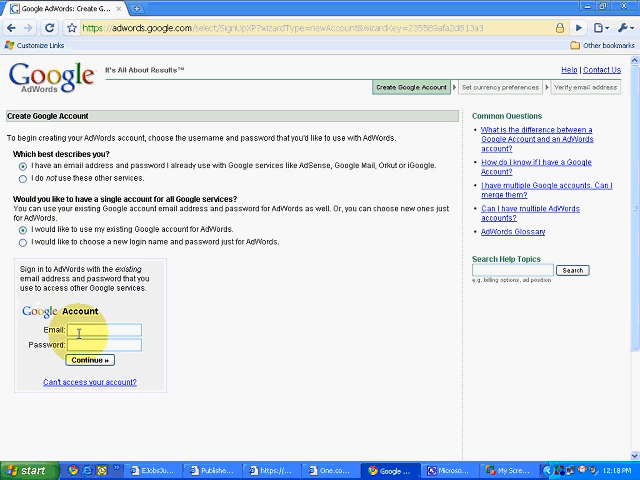
pyautogui.write('naveen2009in')
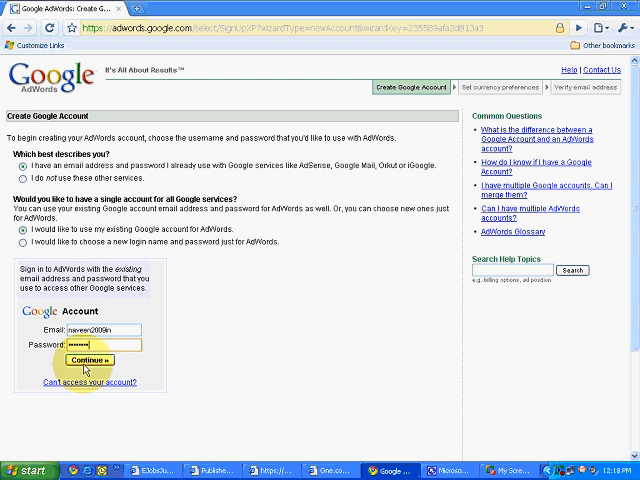
# Step: Continue with the entered account details to reach the currency step, leaving Indian Rupee (INR Rs.) selected
pyautogui.click(84, 360)
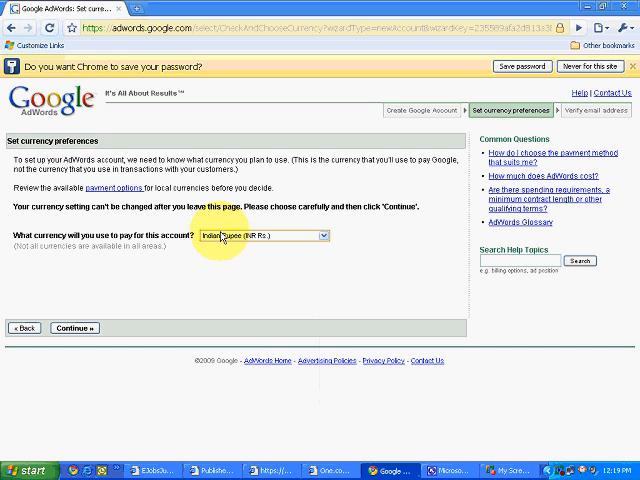
pyautogui.moveTo(150, 282)
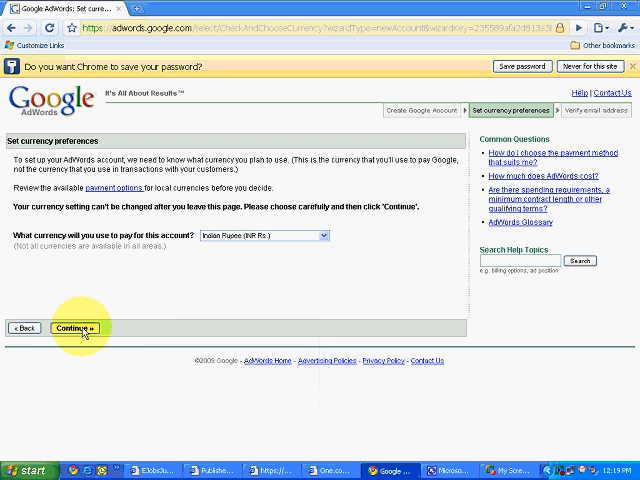
# Step: Confirm the Indian Rupee currency so AdWords shows the account-created 'Verify Email Address' page
pyautogui.click(72, 328)
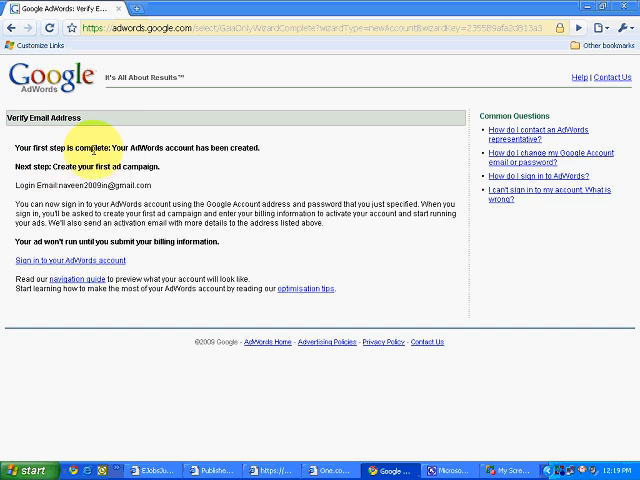
pyautogui.moveTo(258, 148)
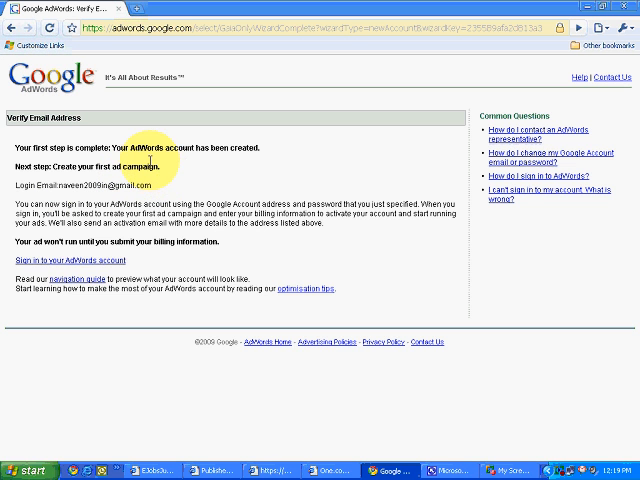
pyautogui.moveTo(150, 168)
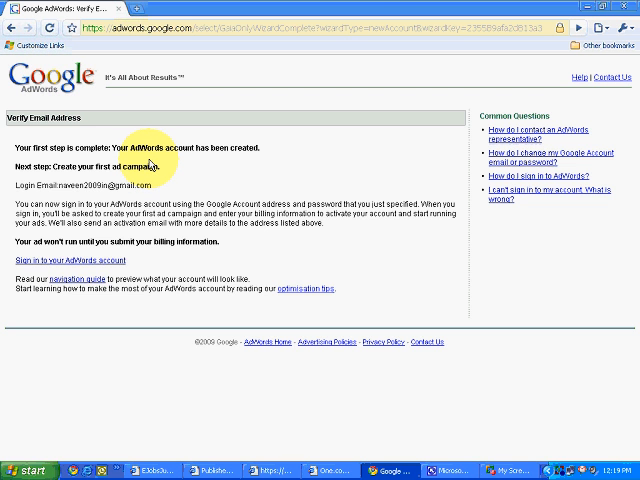
pyautogui.moveTo(150, 164)
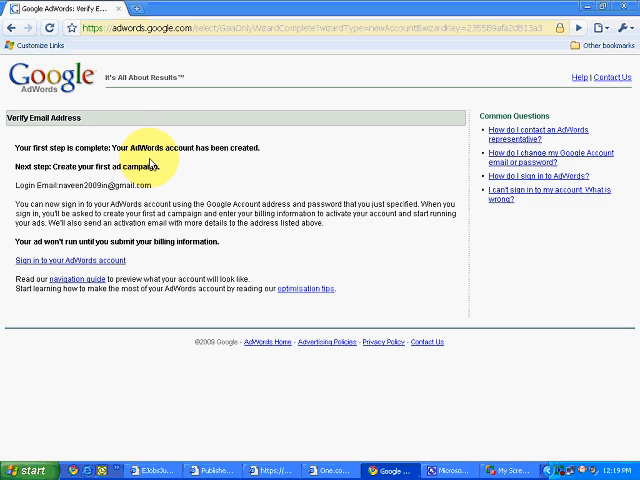